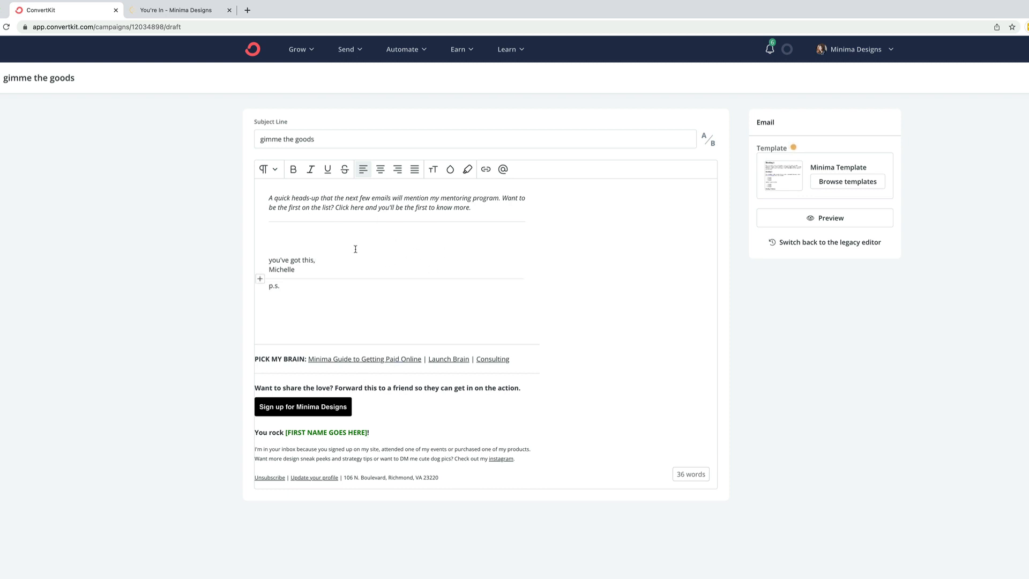
mouse_move(284, 199)
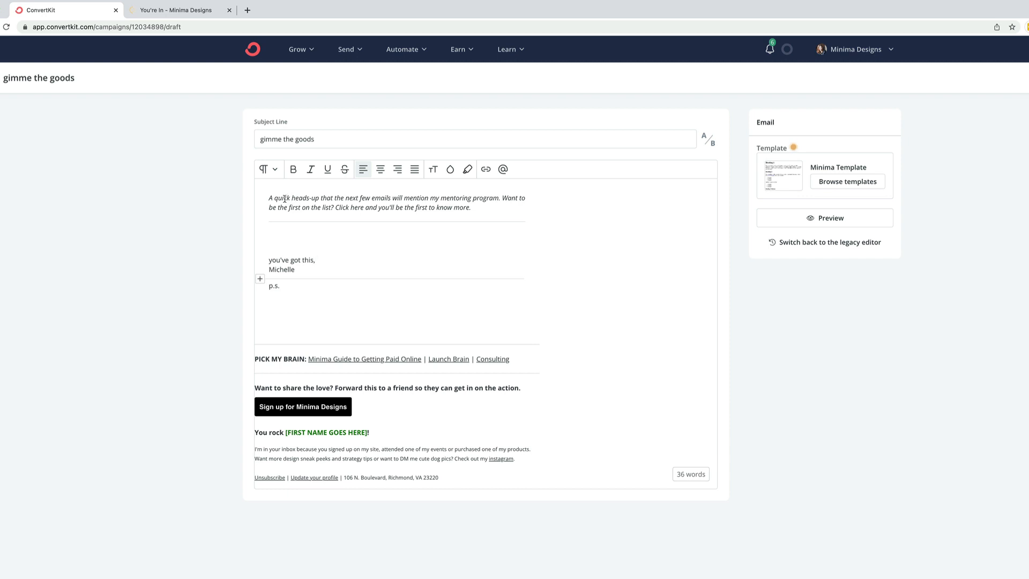
mouse_move(408, 201)
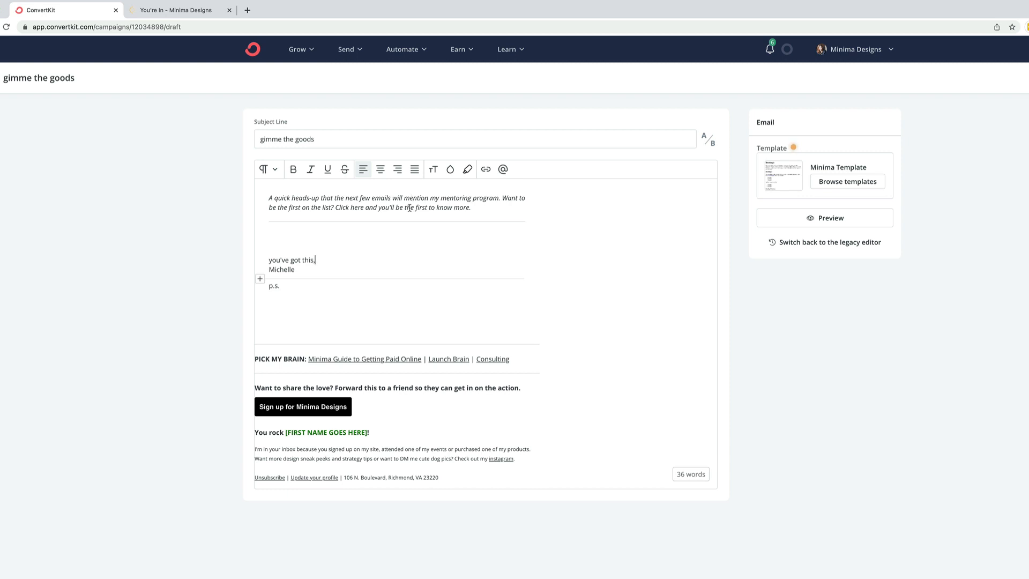
Select the sentence 'Click here and you'll be the first to know more.' in the opening paragraph.
drag(335, 207, 472, 207)
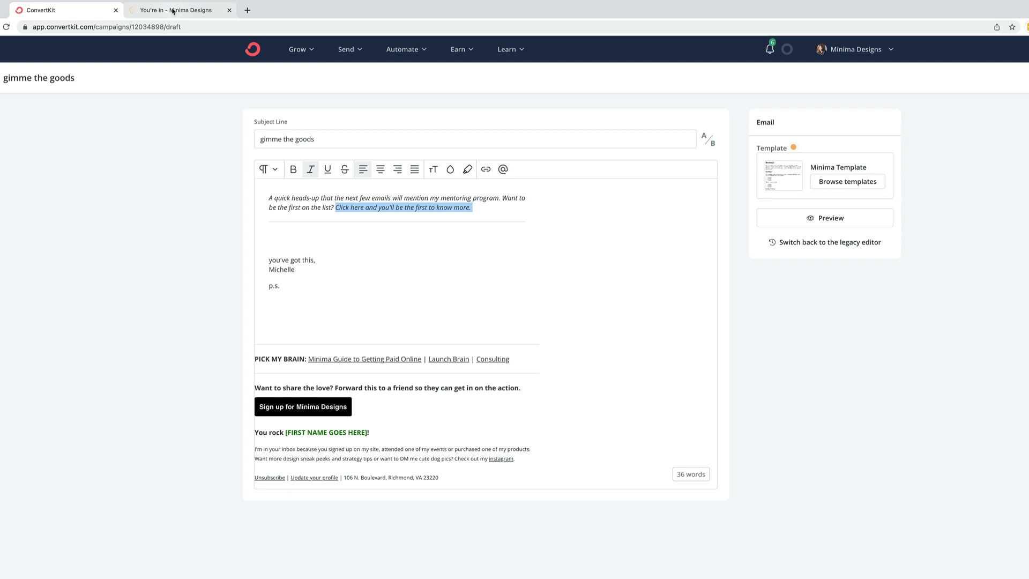
mouse_move(176, 10)
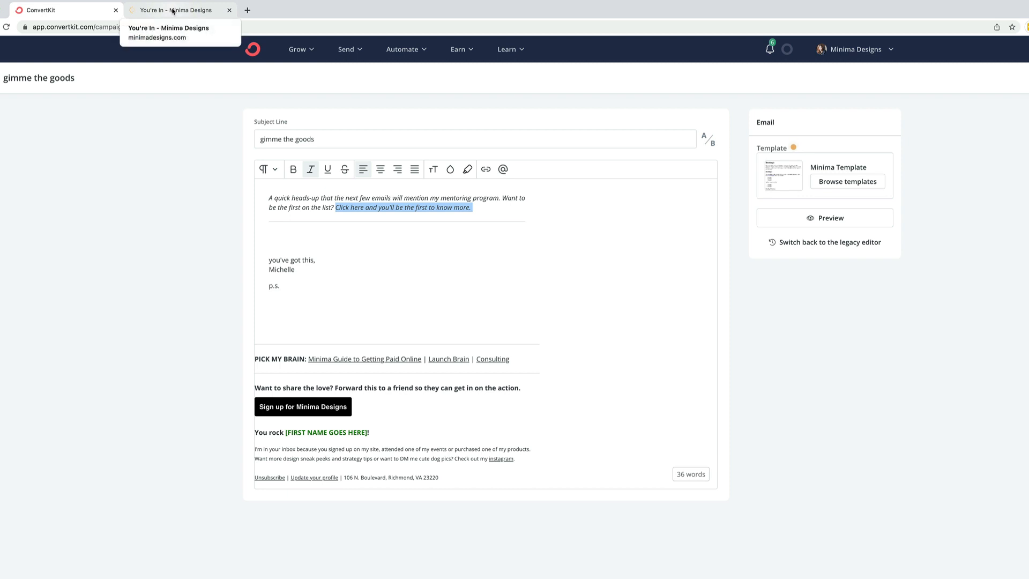
Review the Minima Designs 'You're in!' waitlist page, grab its minimadesigns.com/all-in address, and return to the draft.
click(177, 10)
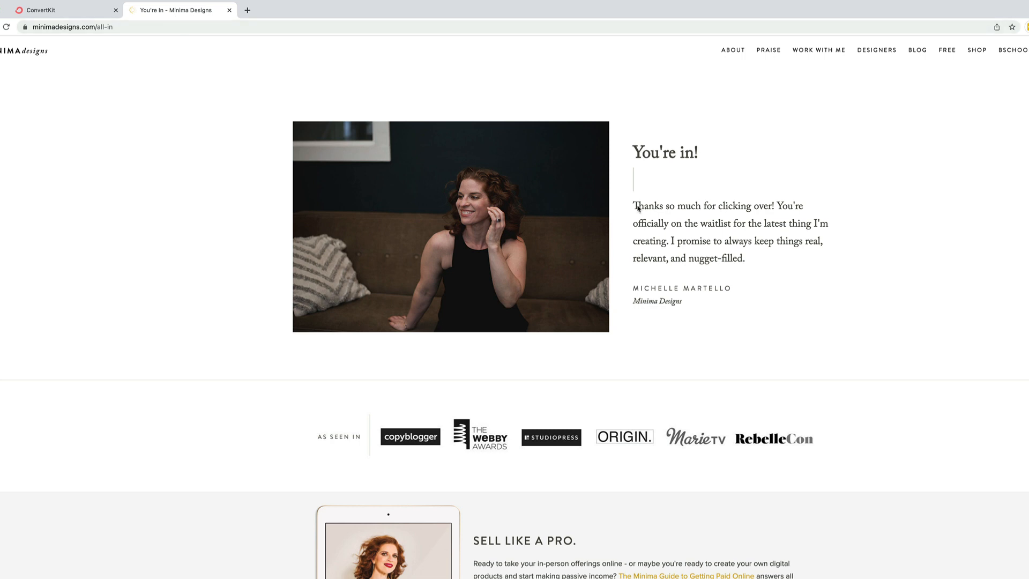
mouse_move(446, 191)
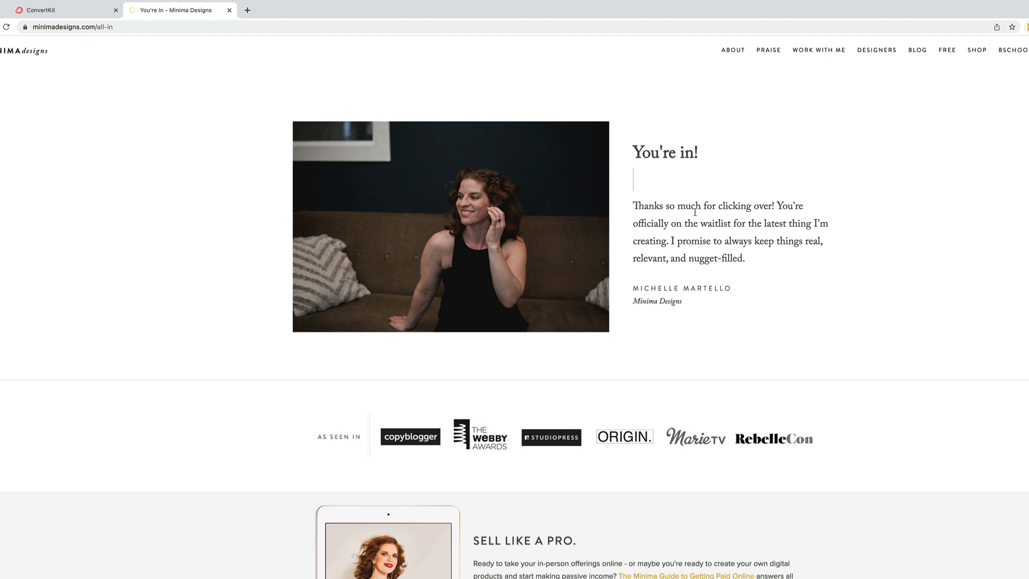
scroll(down, 3)
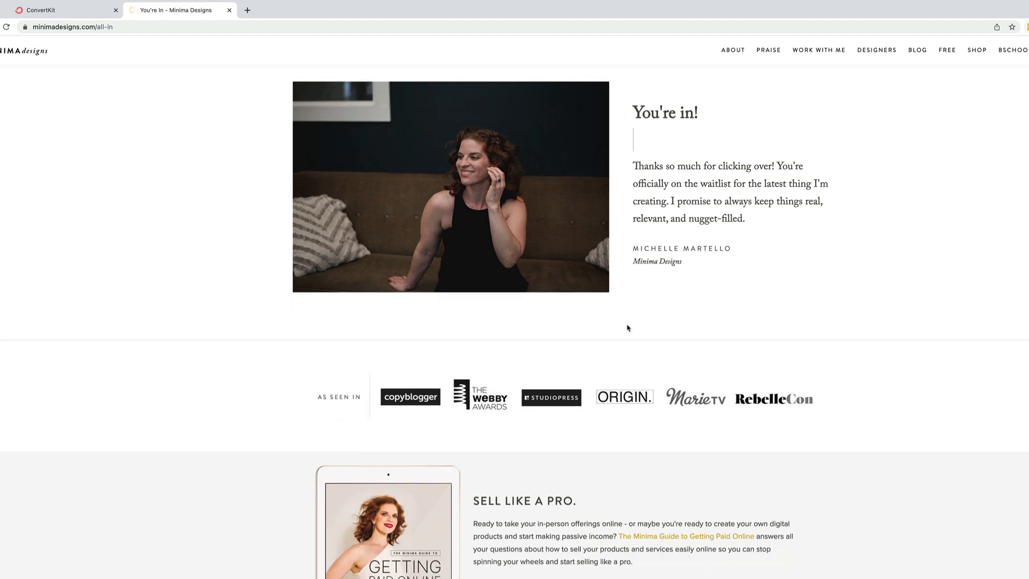
mouse_move(609, 349)
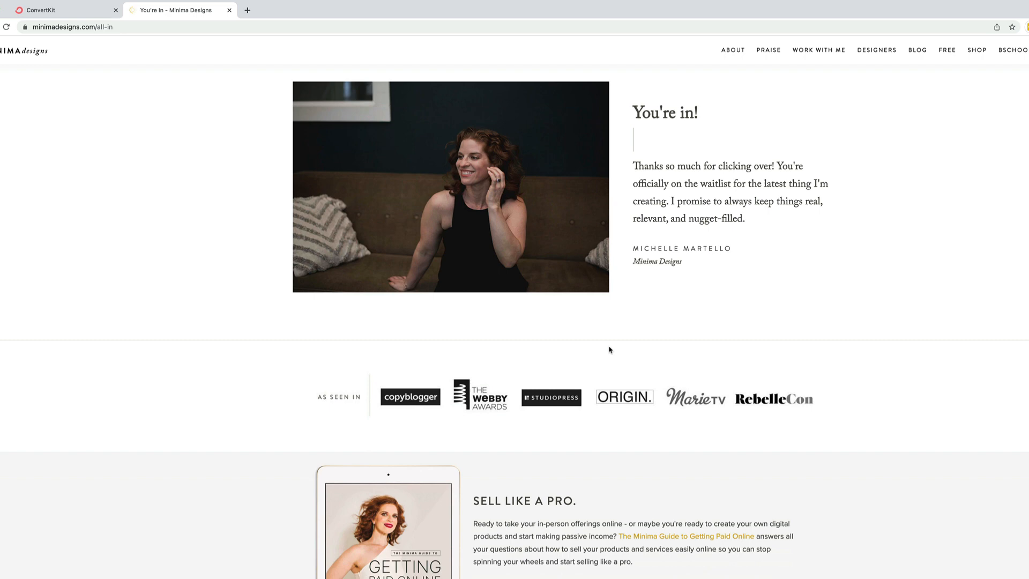
scroll(down, 3)
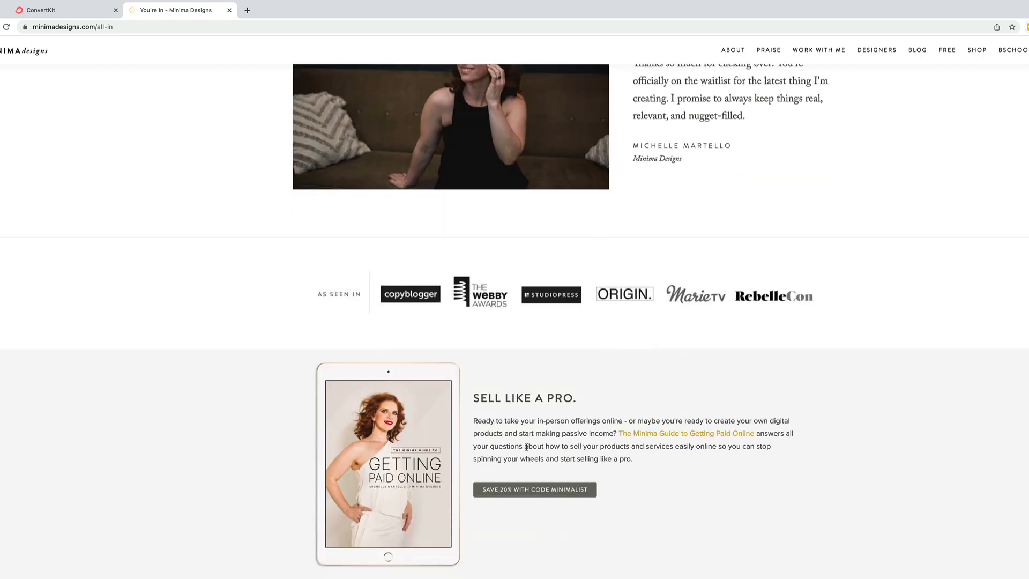
scroll(up, 3)
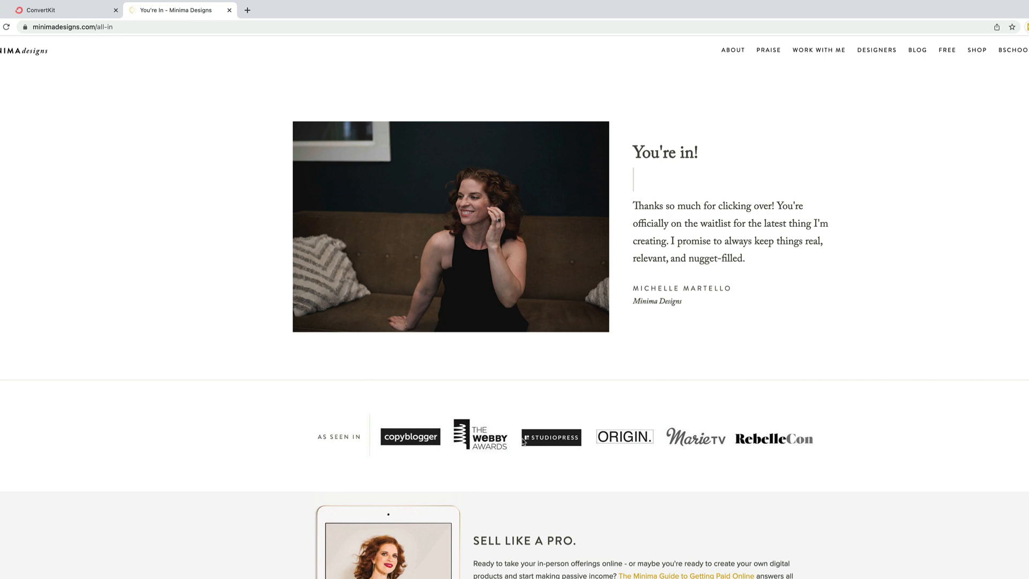
mouse_move(477, 414)
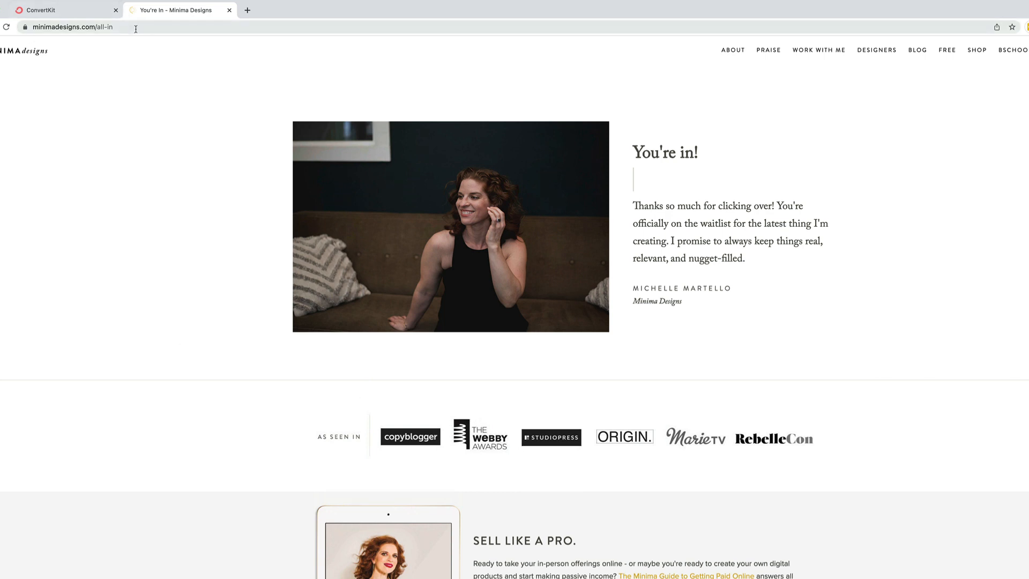
click(72, 27)
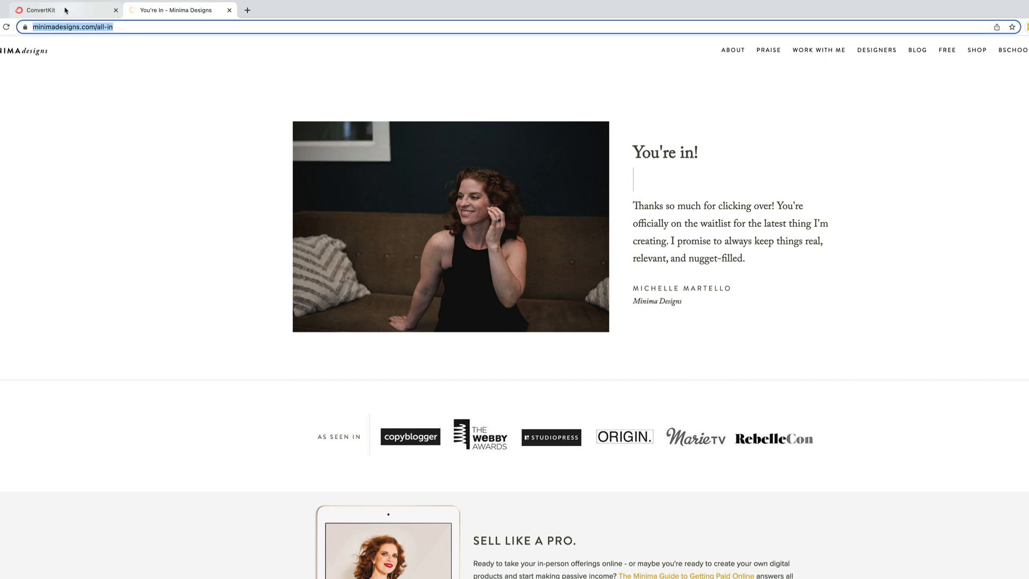
click(66, 10)
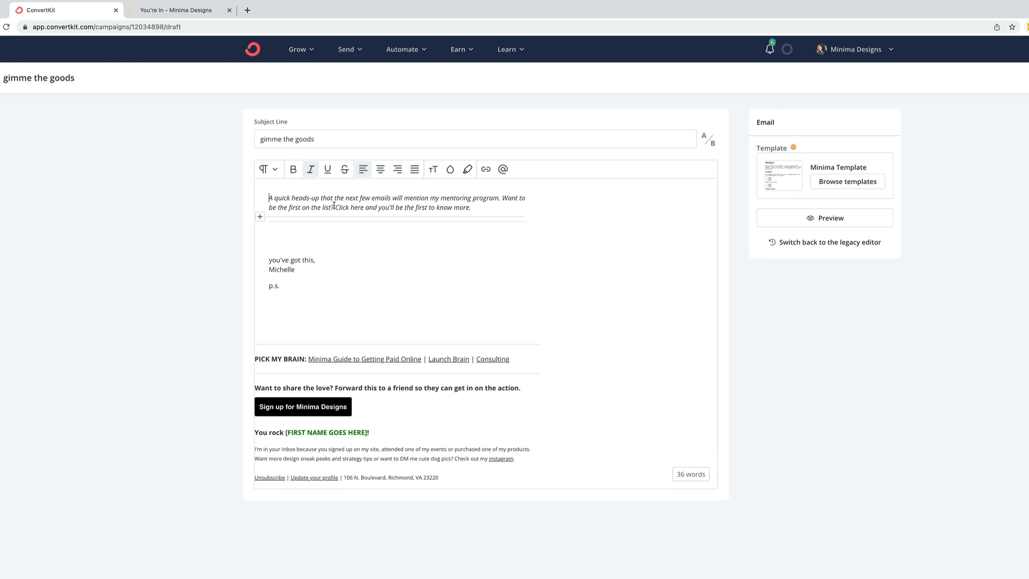
drag(336, 207, 472, 207)
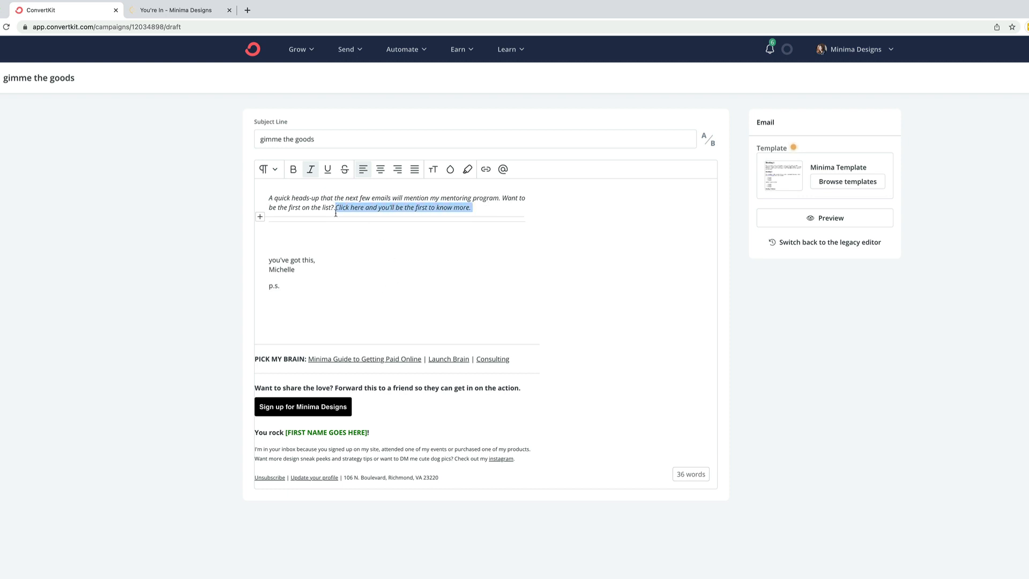
click(485, 169)
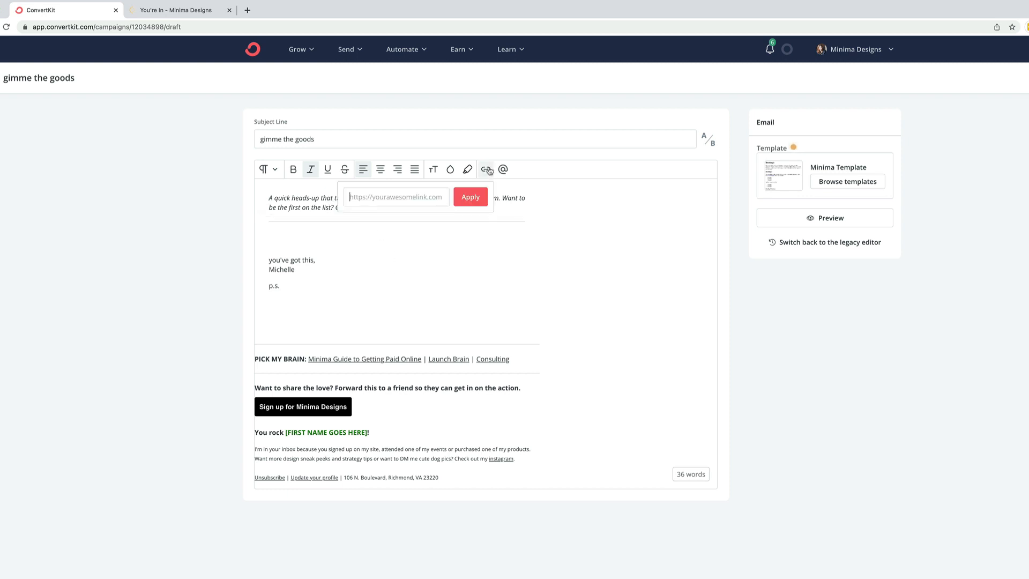
text(https://minimadesigns.com/all-in)
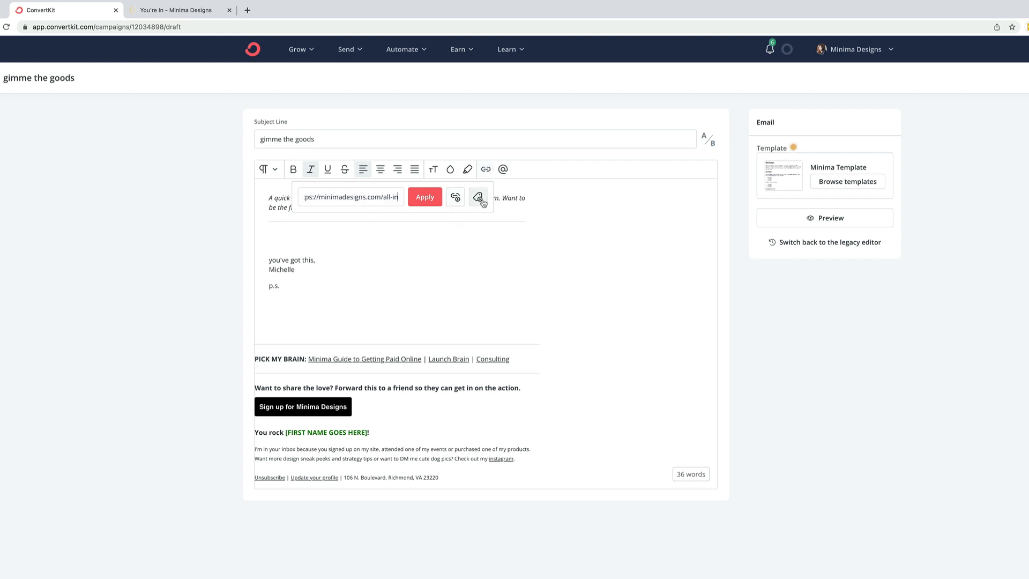
mouse_move(478, 197)
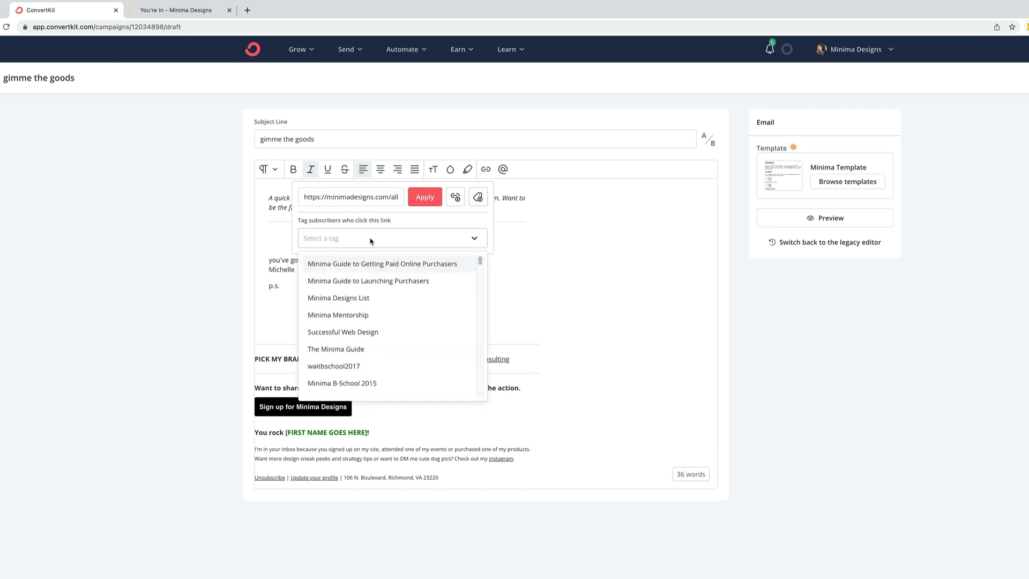
text(men)
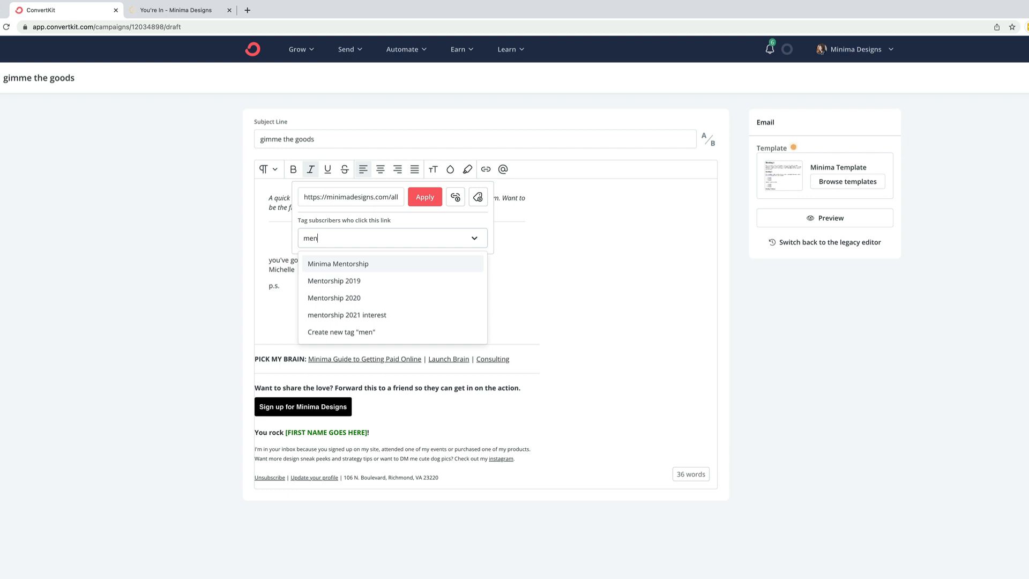
click(338, 263)
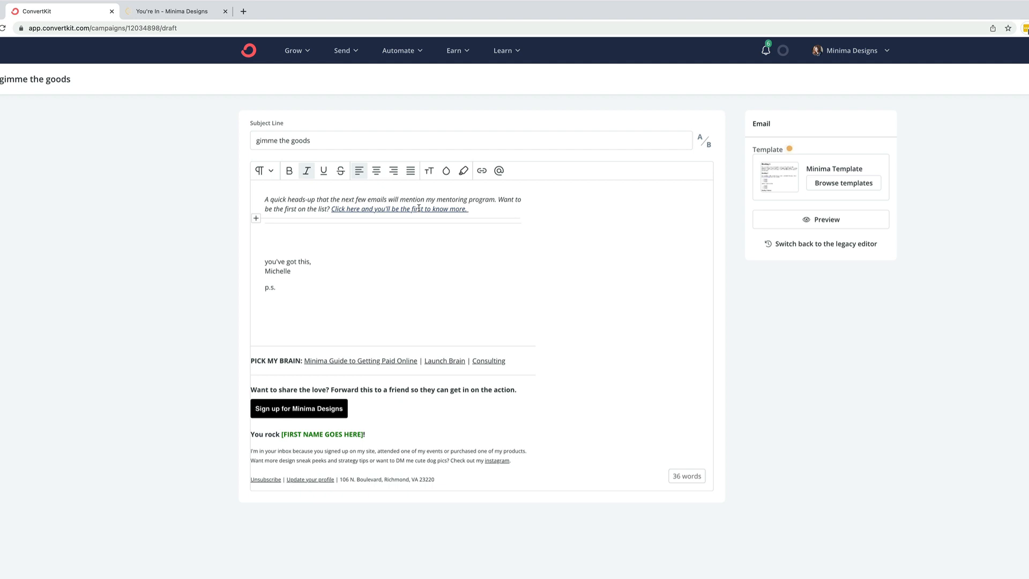
mouse_move(324, 196)
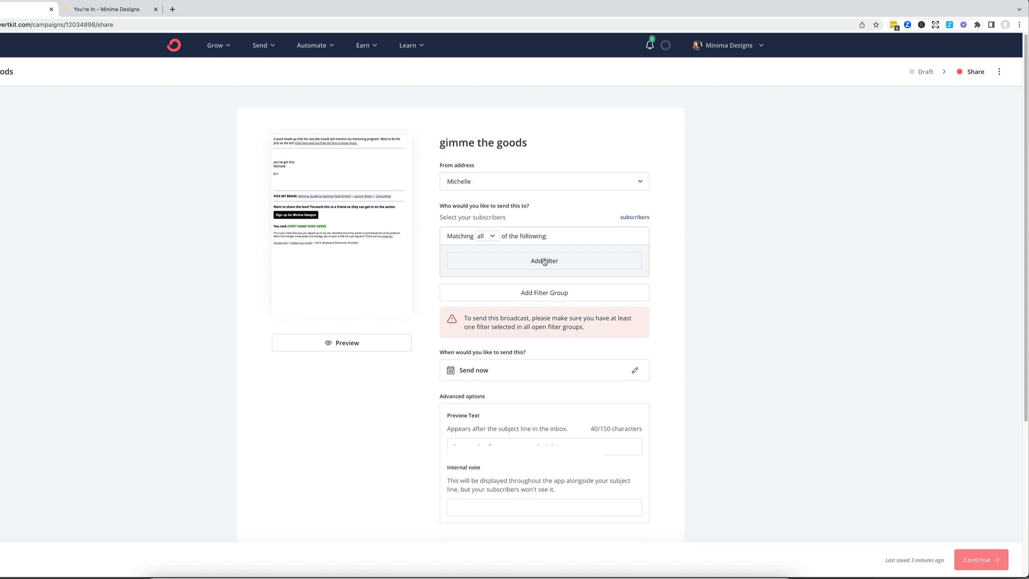
Filter recipients to subscribers tagged Minima Mentorship, matching 14 subscribers.
click(543, 260)
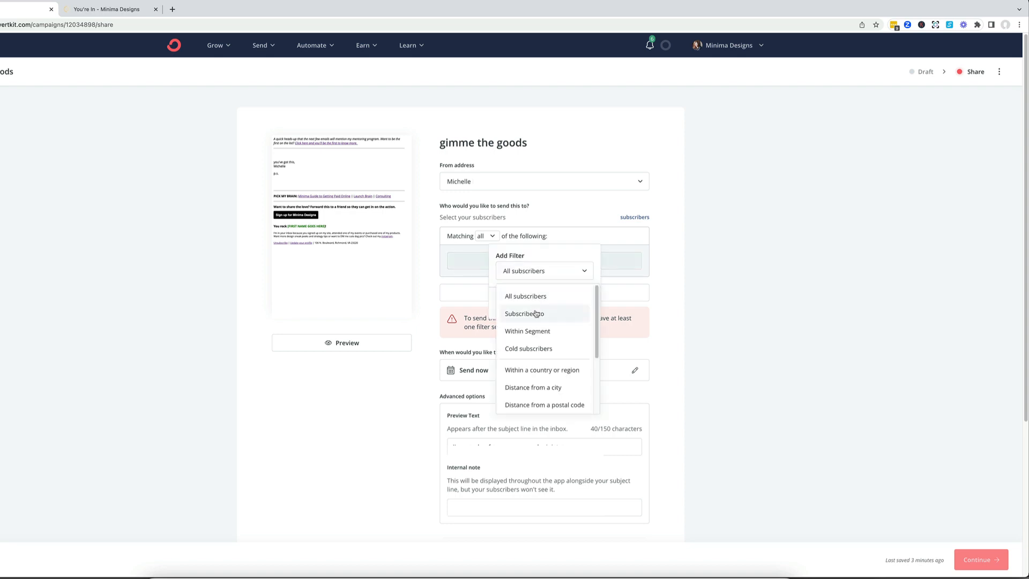
click(524, 314)
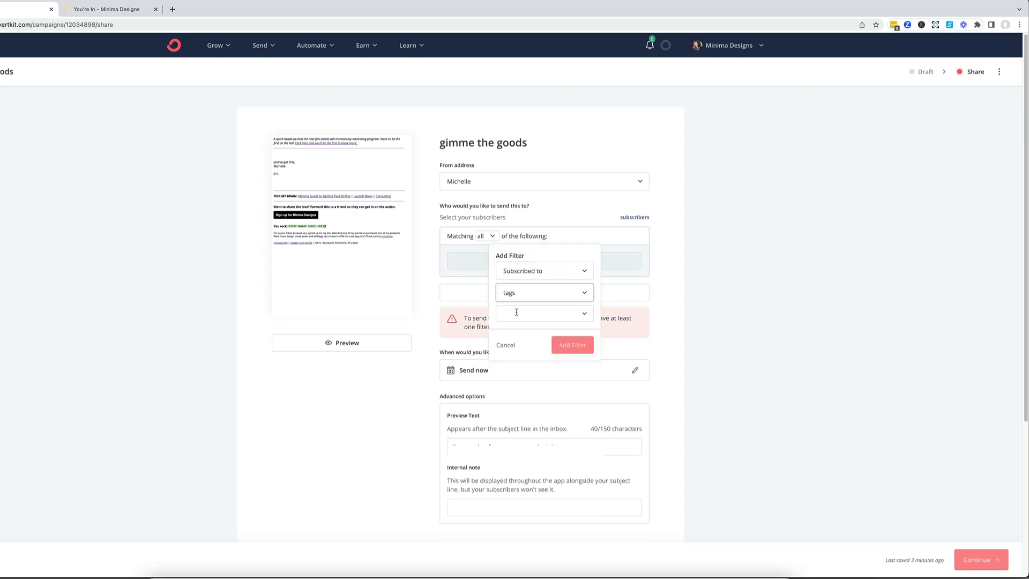
text(minima)
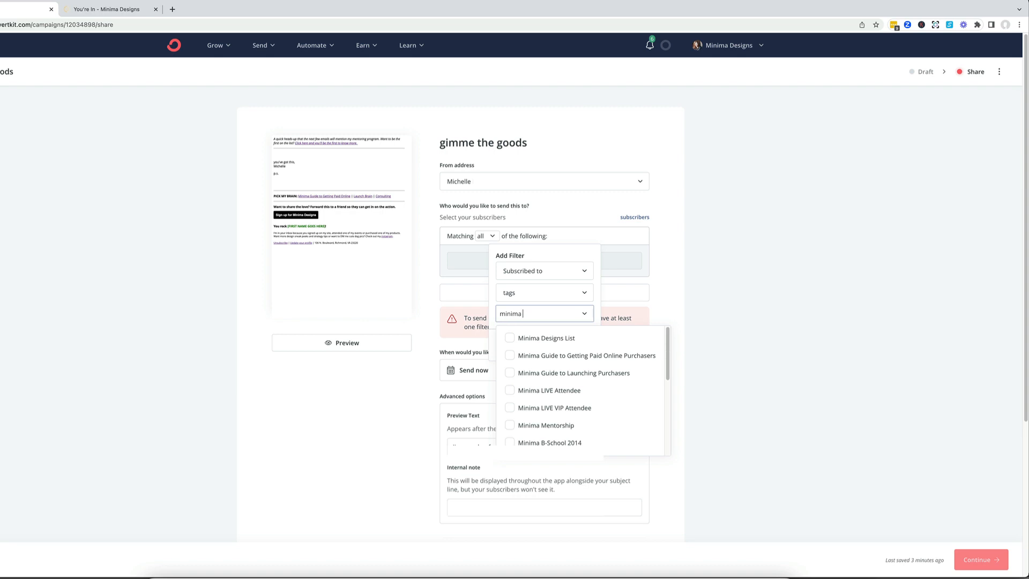
click(545, 425)
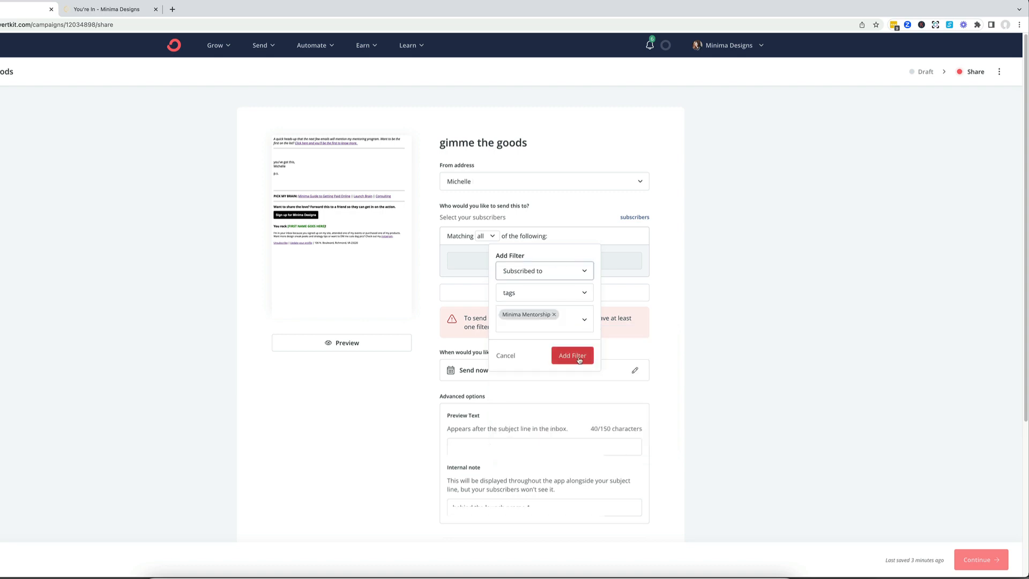
click(571, 354)
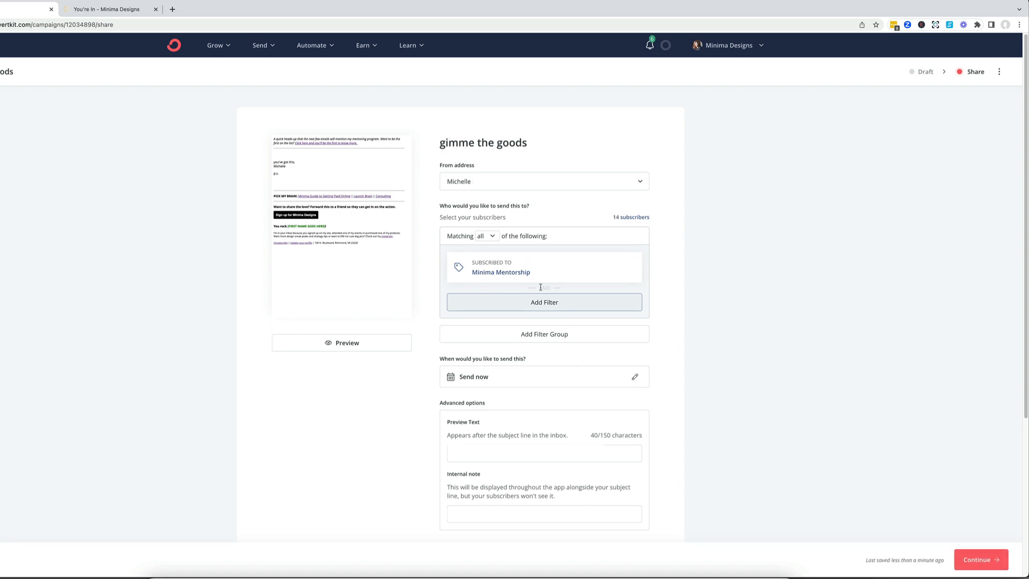
mouse_move(540, 288)
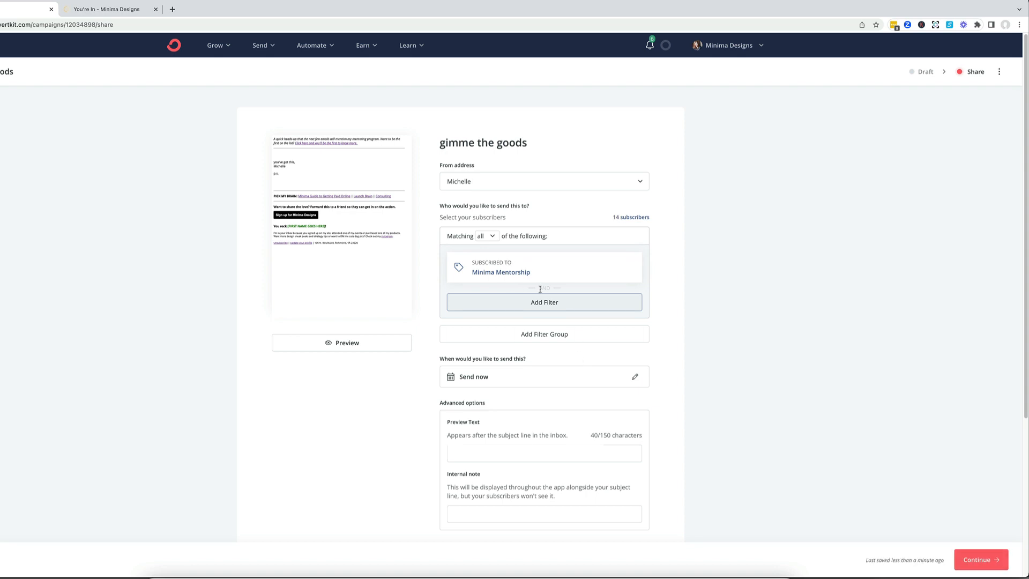